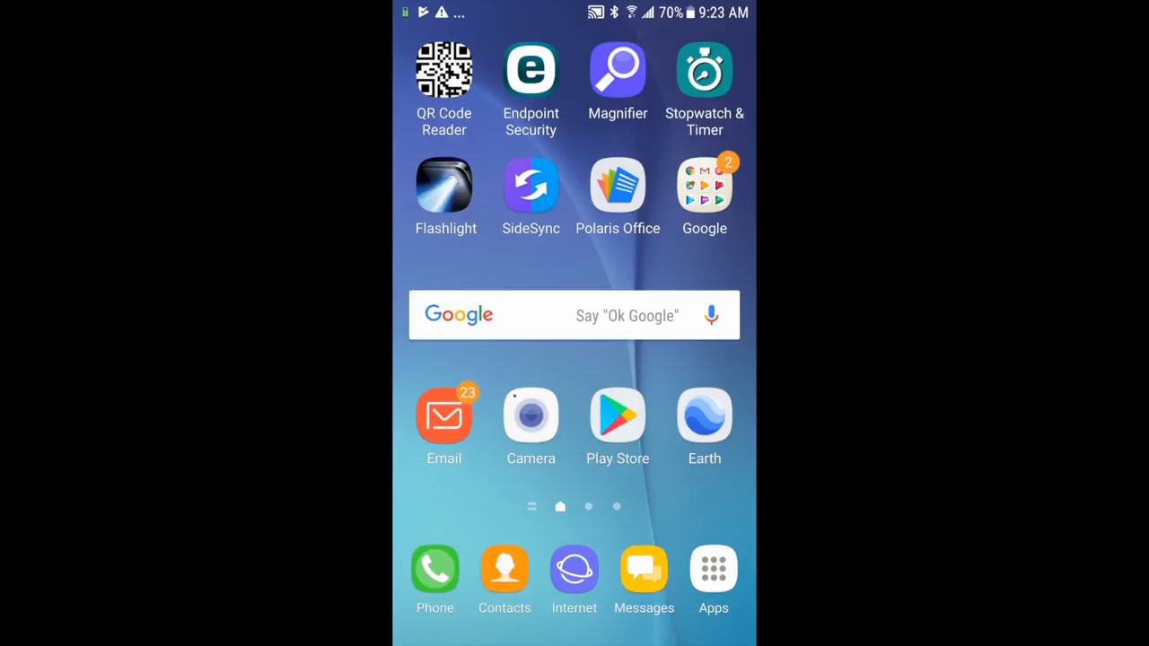
# Find FluvalSmart by Fluval in the Play Store and install it.
pyautogui.click(617, 417)
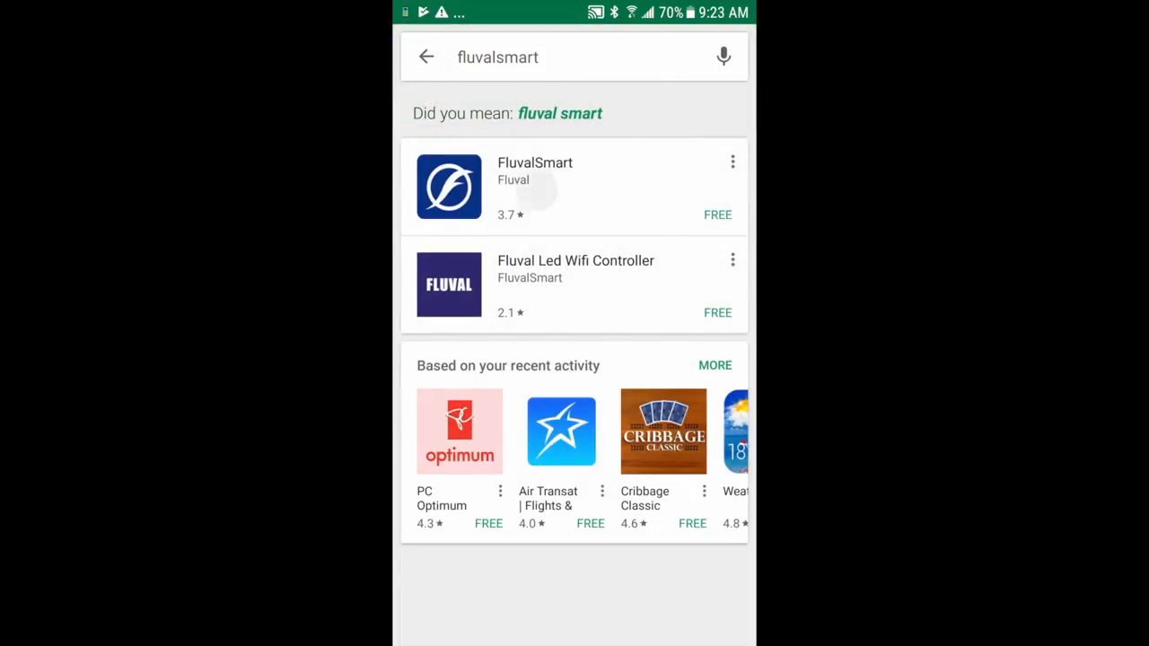
pyautogui.click(535, 185)
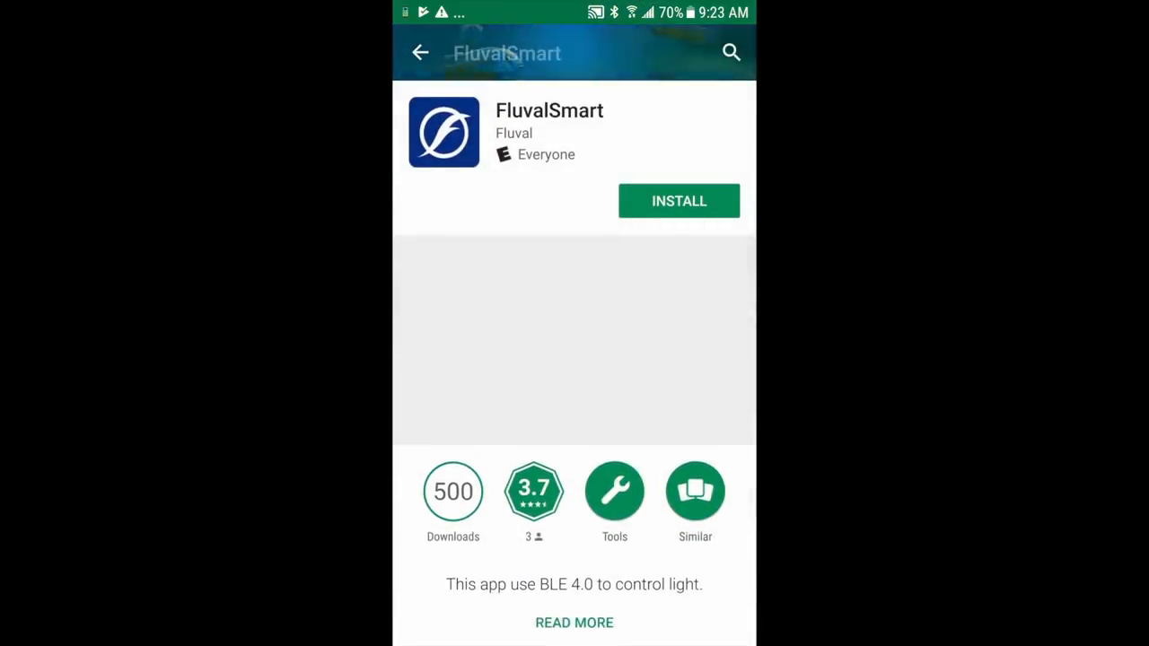
pyautogui.click(679, 202)
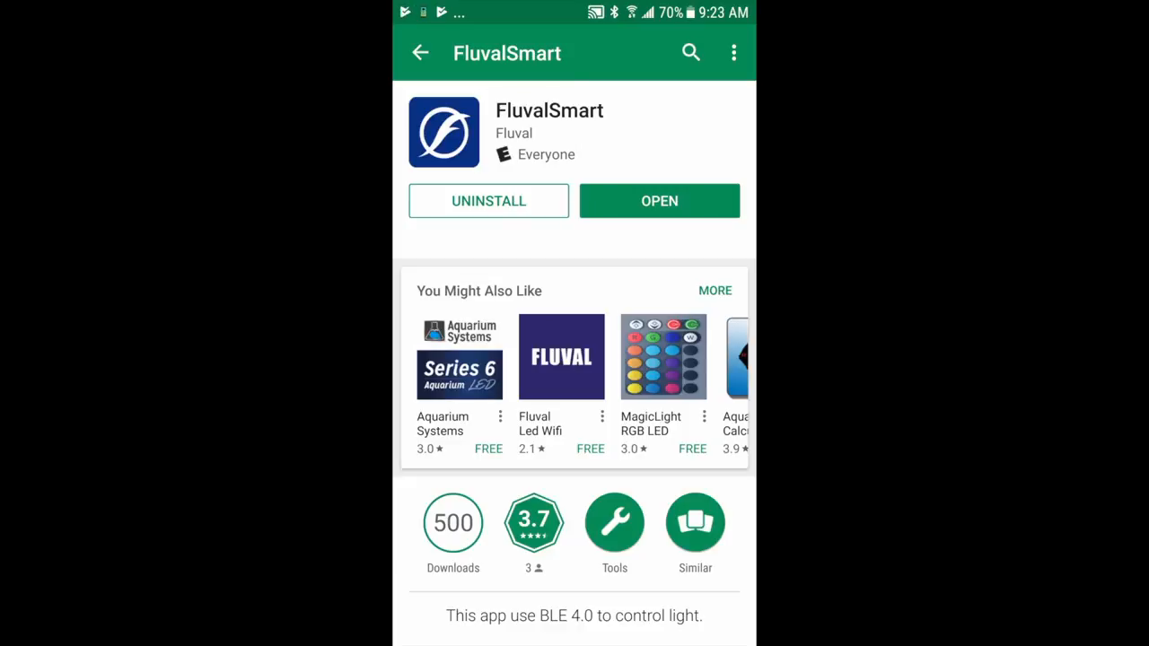
# Launch FluvalSmart, tour its Settings and Web sections, and return to the empty Devices list.
pyautogui.click(659, 201)
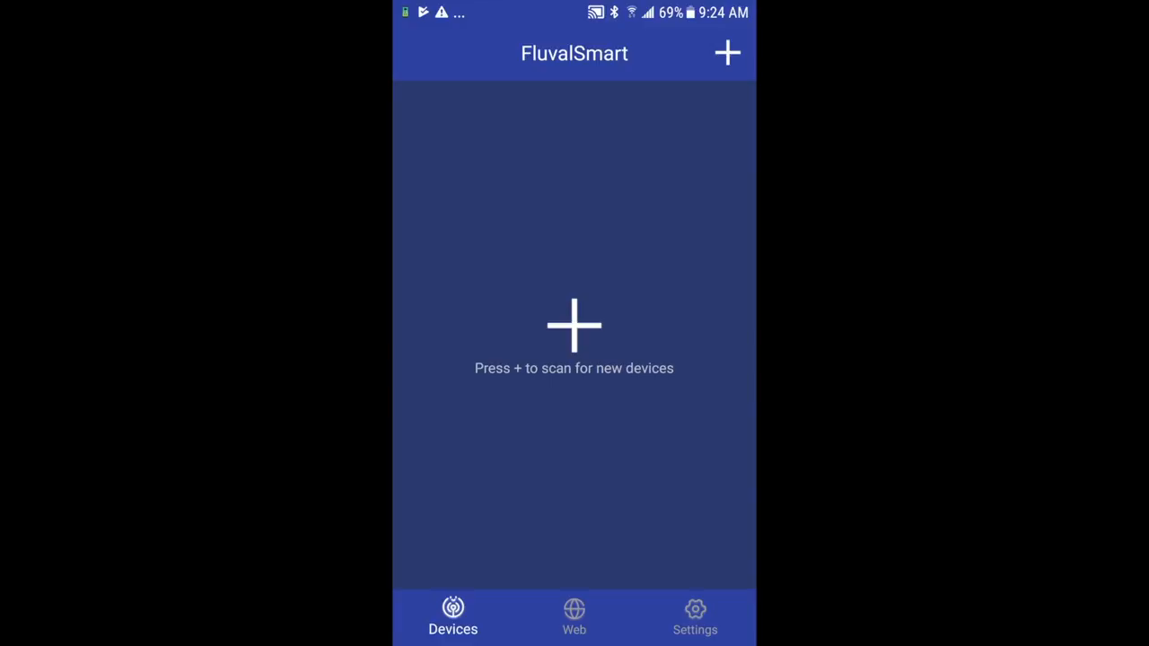
pyautogui.click(695, 615)
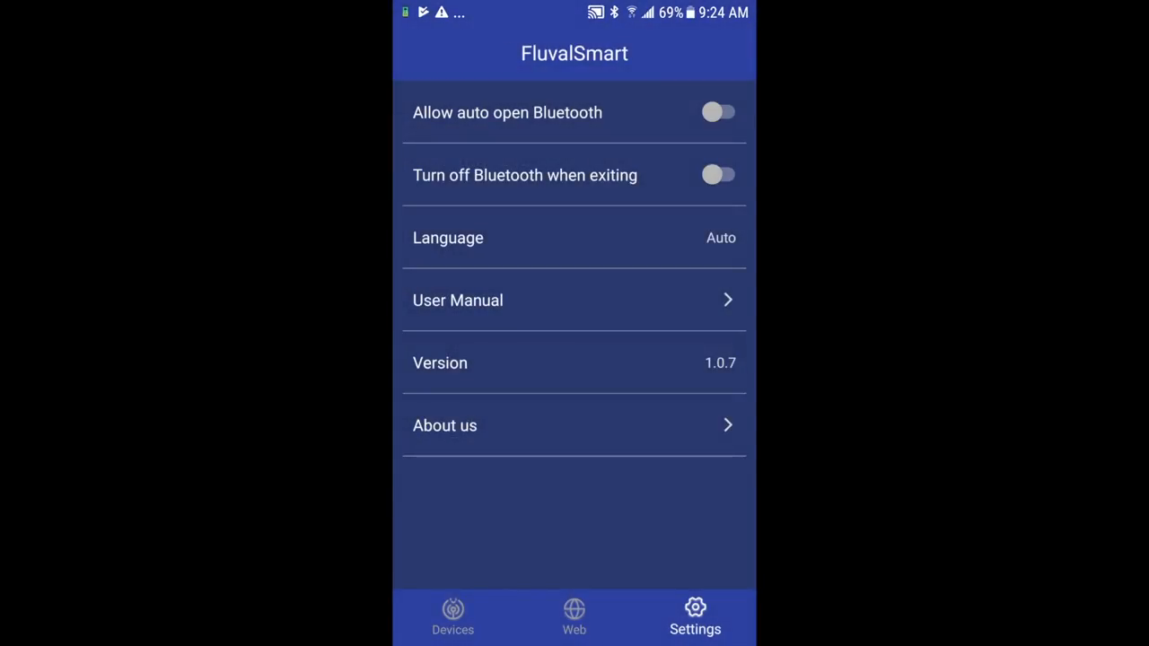
pyautogui.click(574, 617)
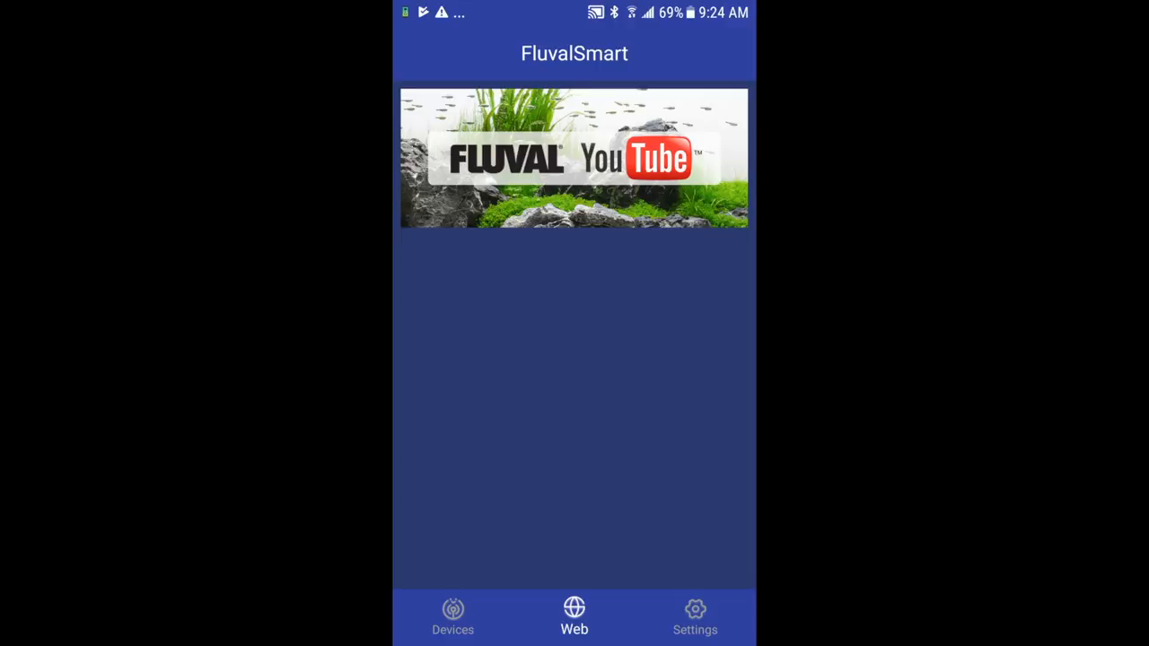
pyautogui.click(452, 617)
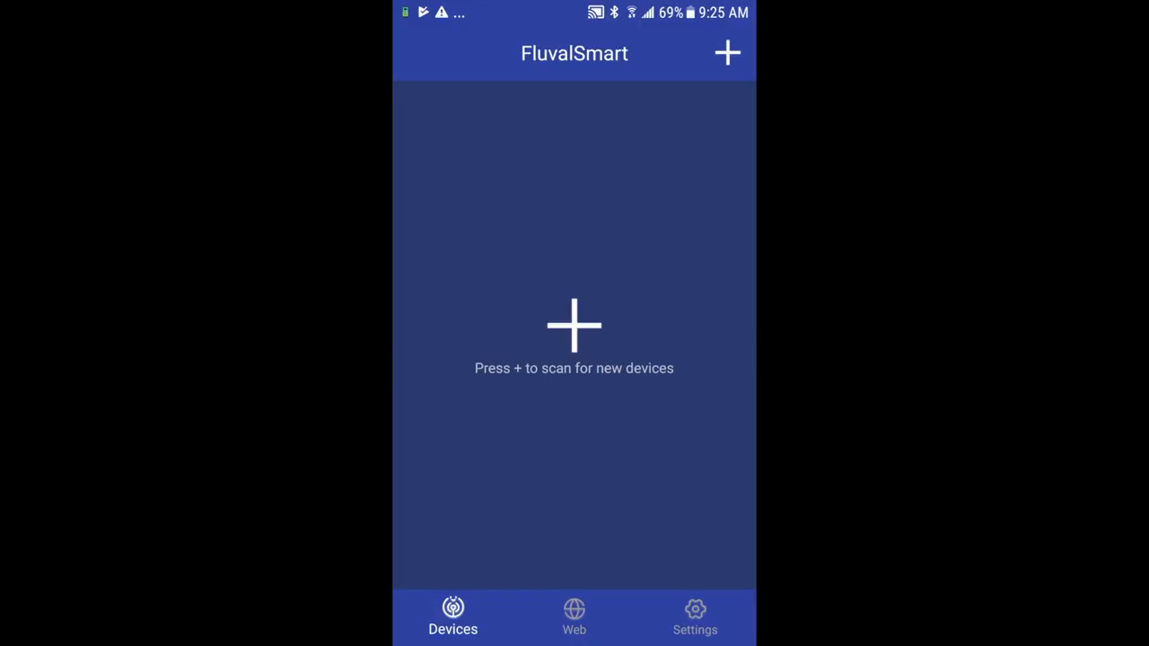
# Scan for nearby lights and add the Fresh & Plant 800mm device to the list.
pyautogui.click(727, 54)
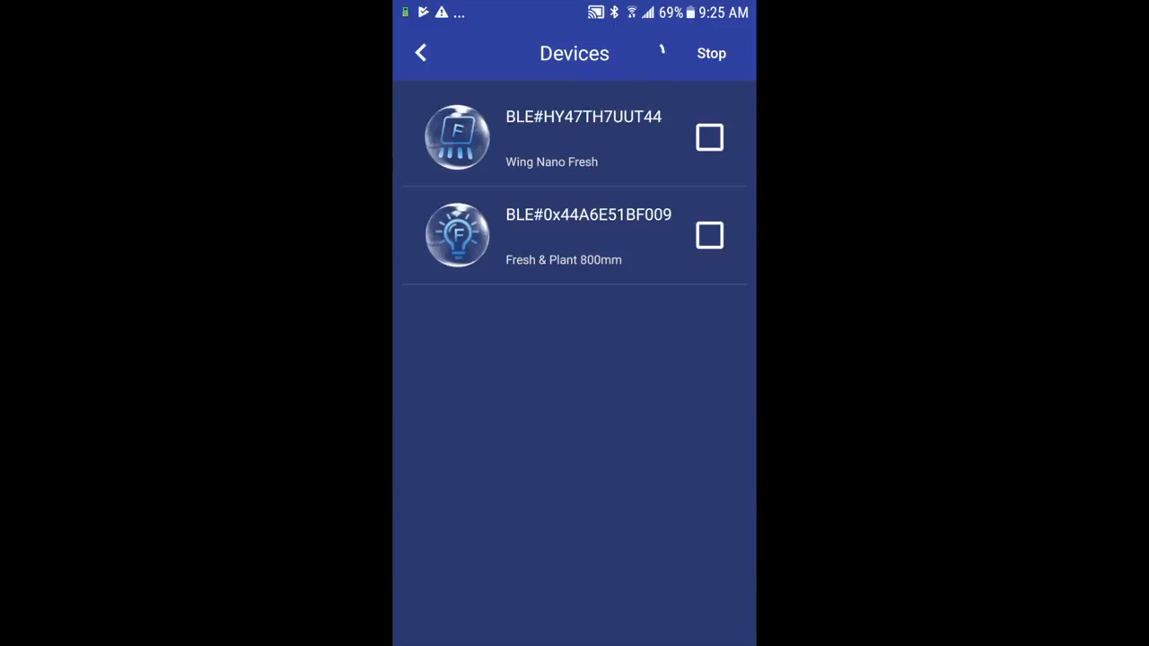
pyautogui.click(711, 53)
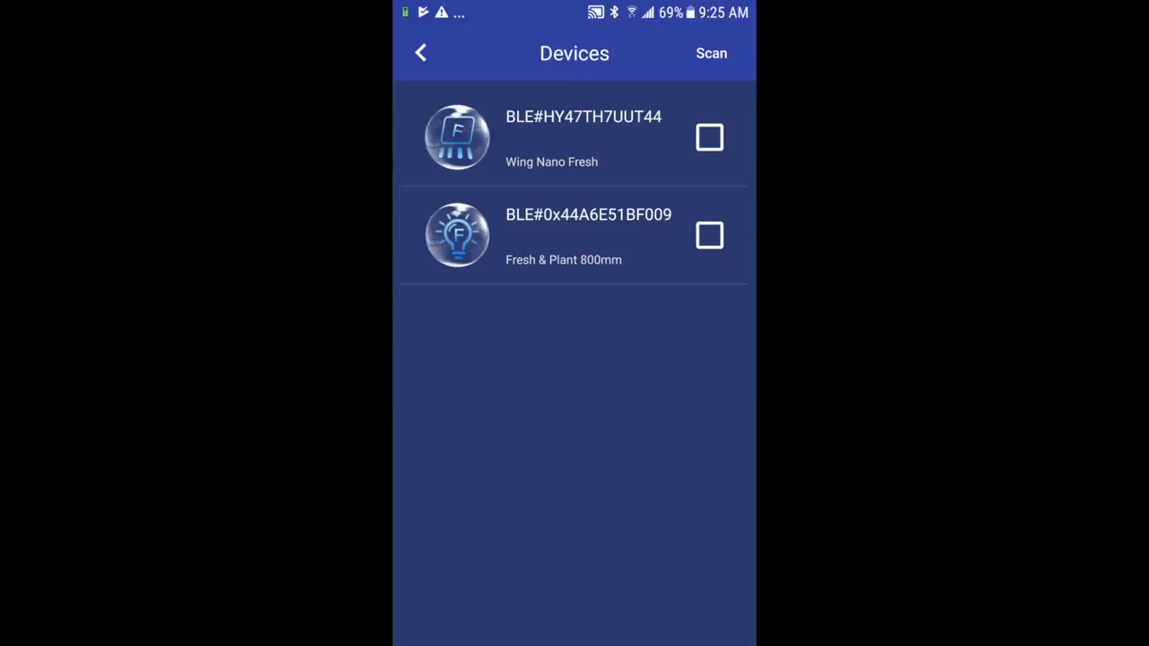
pyautogui.click(709, 235)
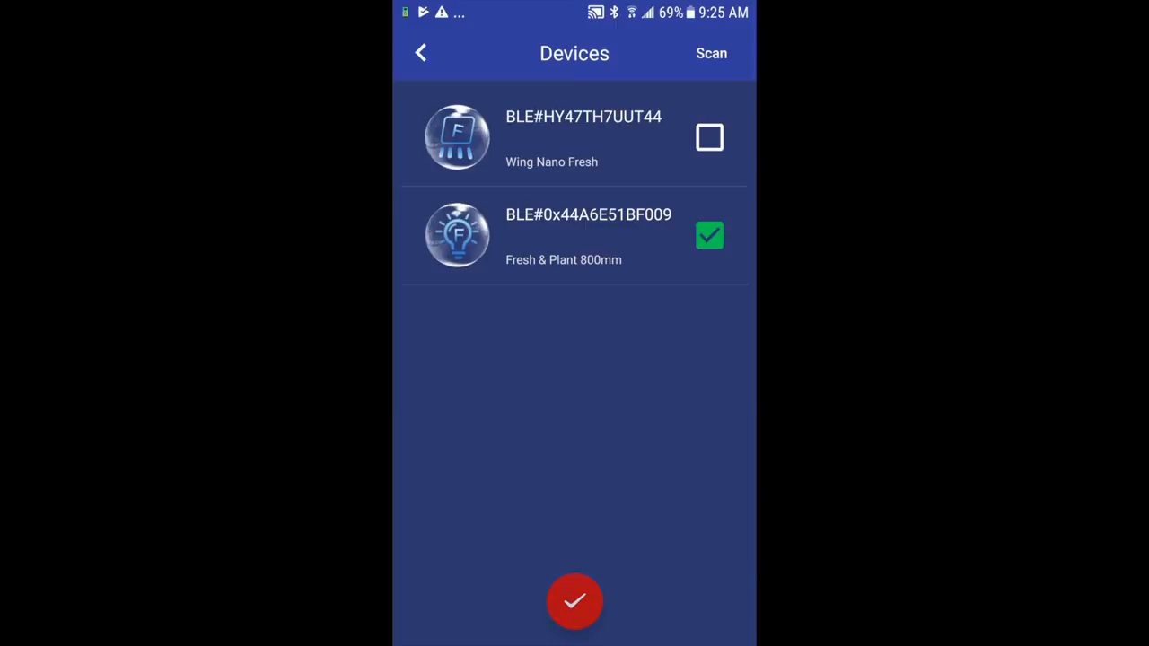
pyautogui.click(575, 602)
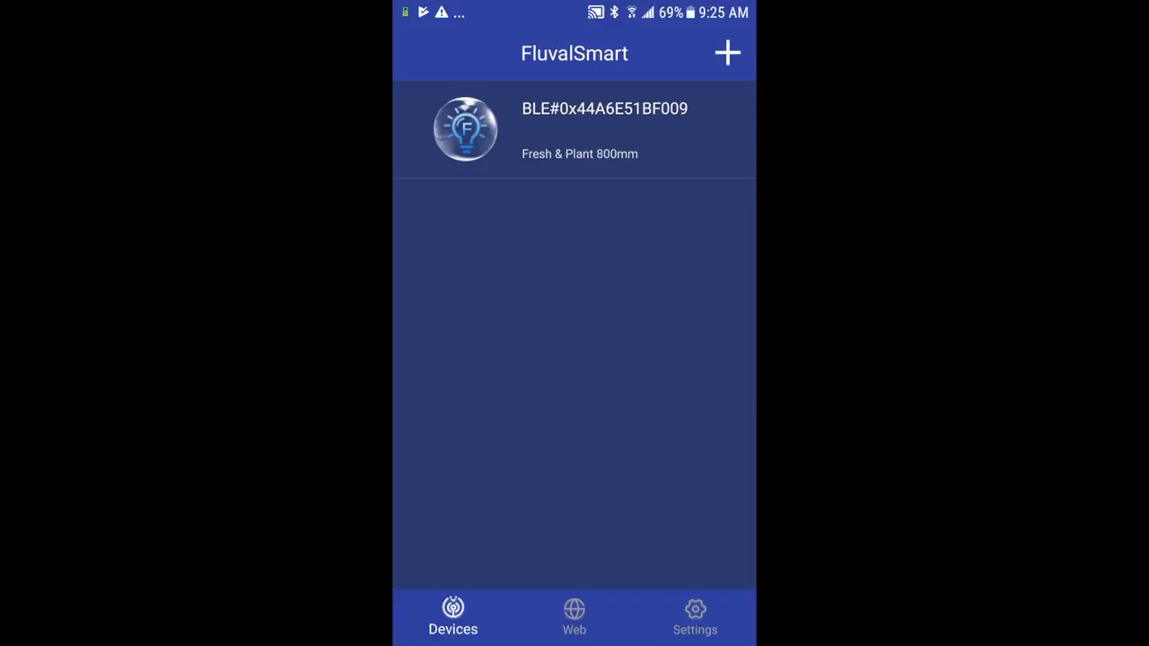
# Manually tune the 800mm light: Pink 23%, Blue 18%, Cold White 26%, Pure White 21%, Warm White 9%.
pyautogui.click(578, 129)
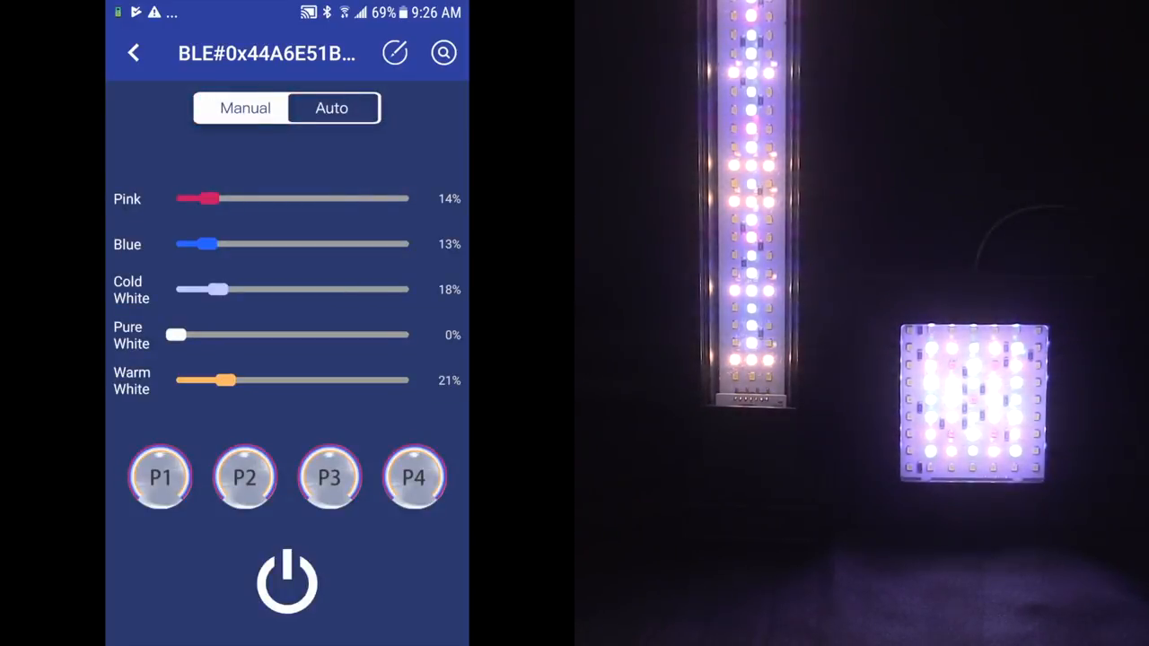
pyautogui.moveTo(208, 198); pyautogui.dragTo(230, 197)
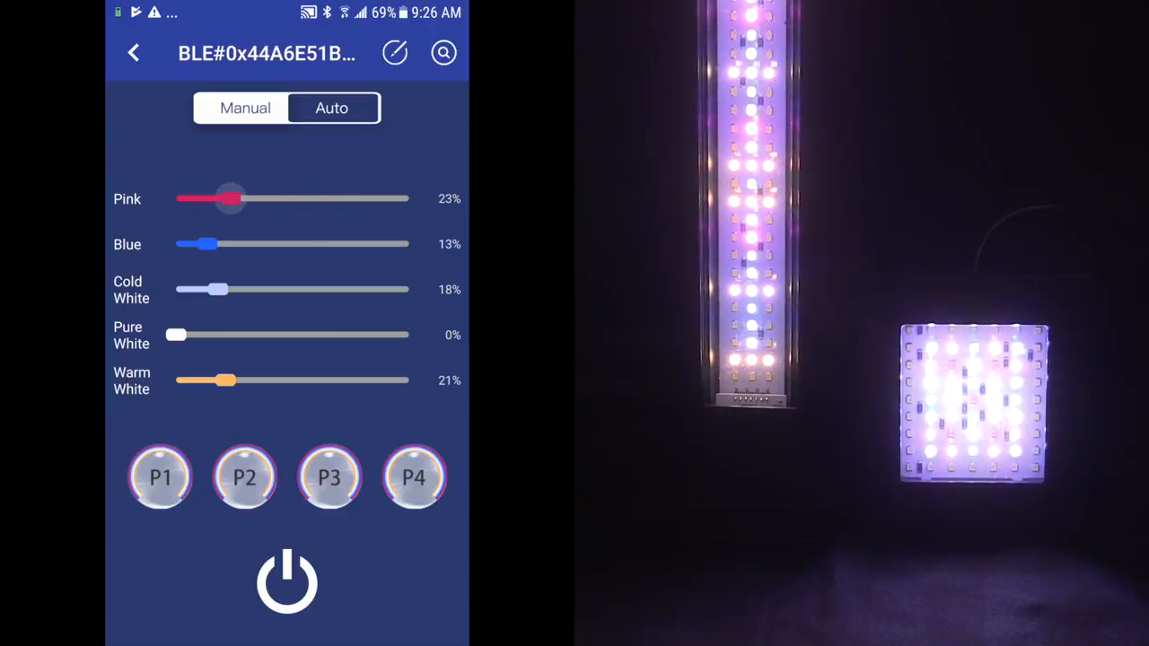
pyautogui.moveTo(201, 244); pyautogui.dragTo(219, 244)
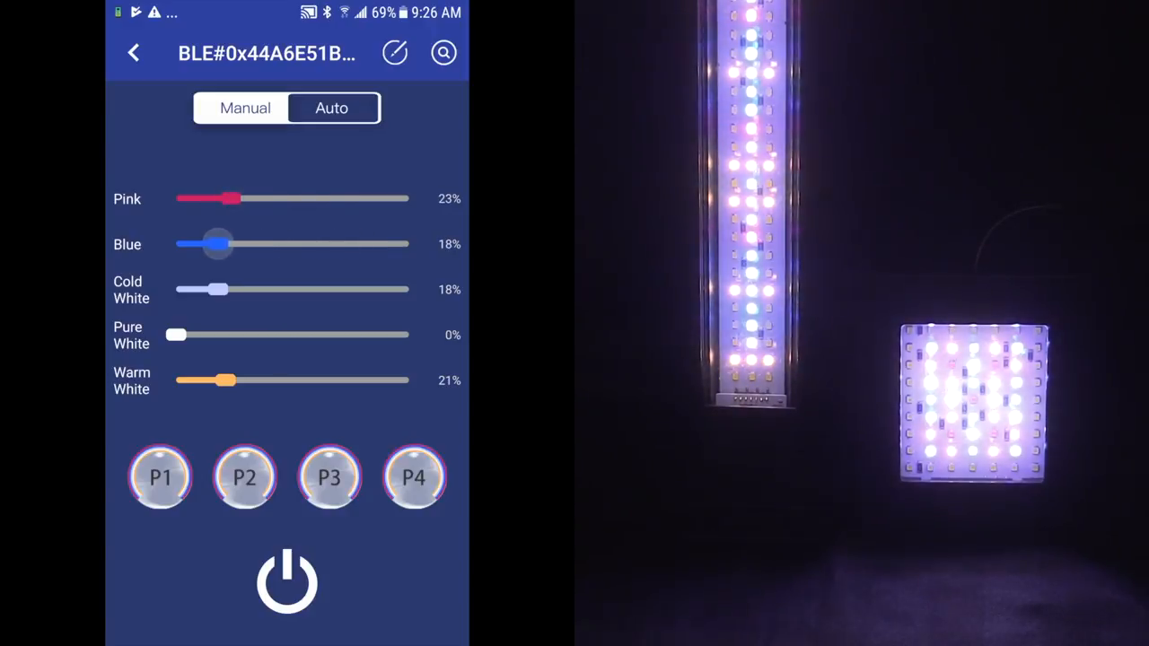
pyautogui.moveTo(219, 289); pyautogui.dragTo(241, 290)
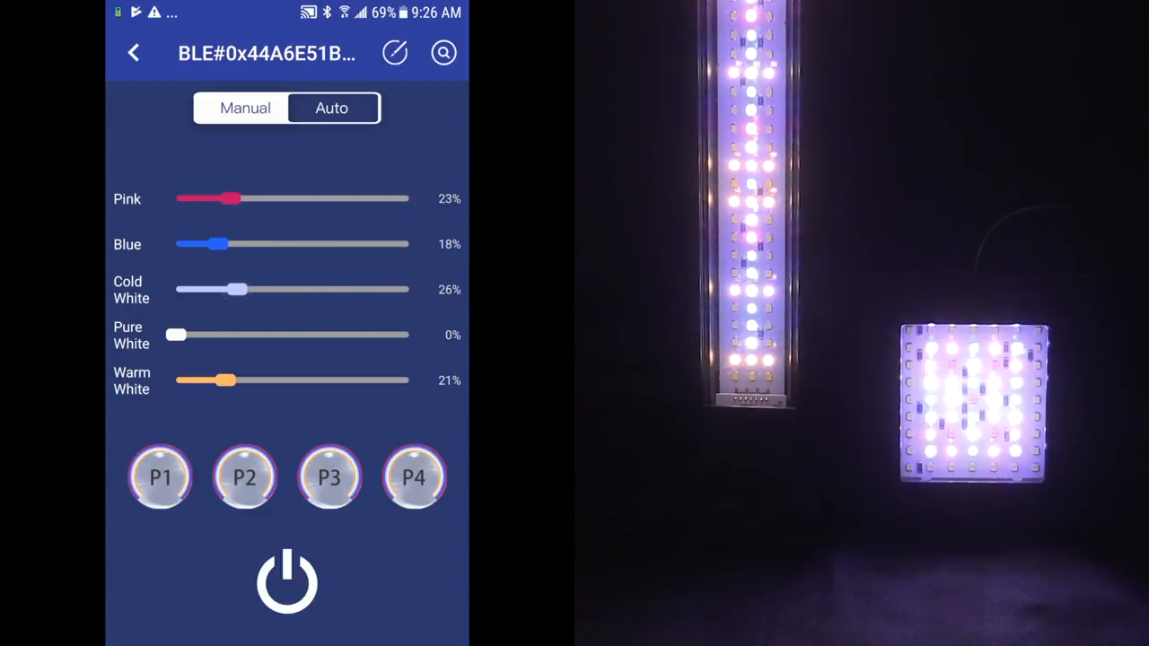
pyautogui.moveTo(176, 335); pyautogui.dragTo(223, 336)
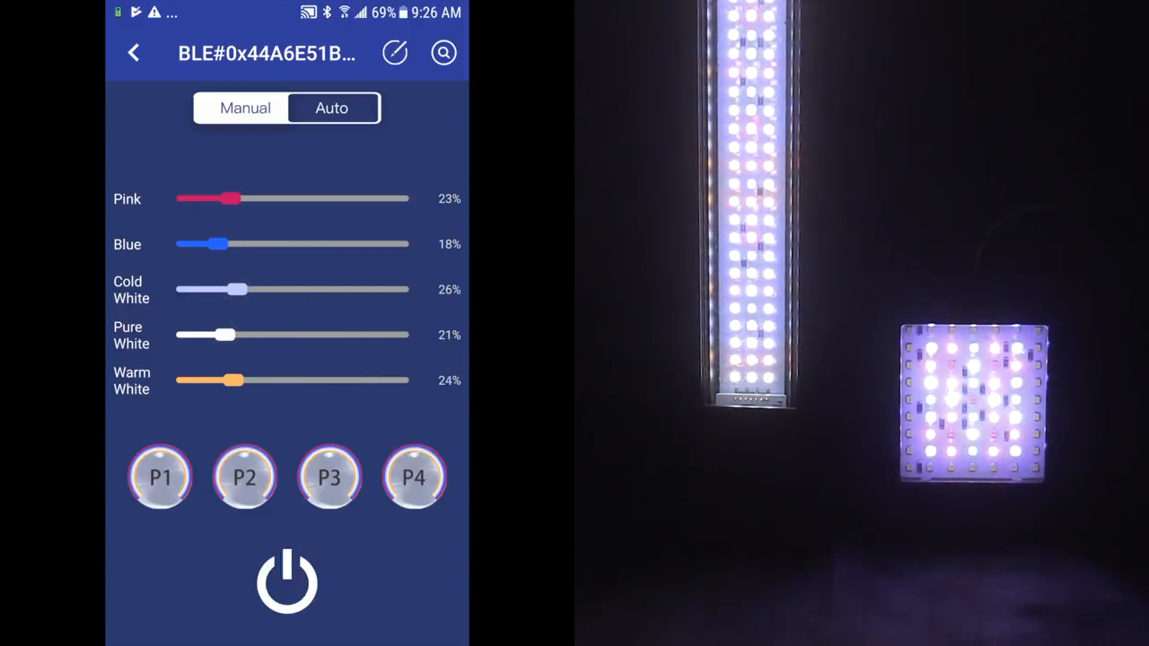
pyautogui.moveTo(237, 380); pyautogui.dragTo(198, 381)
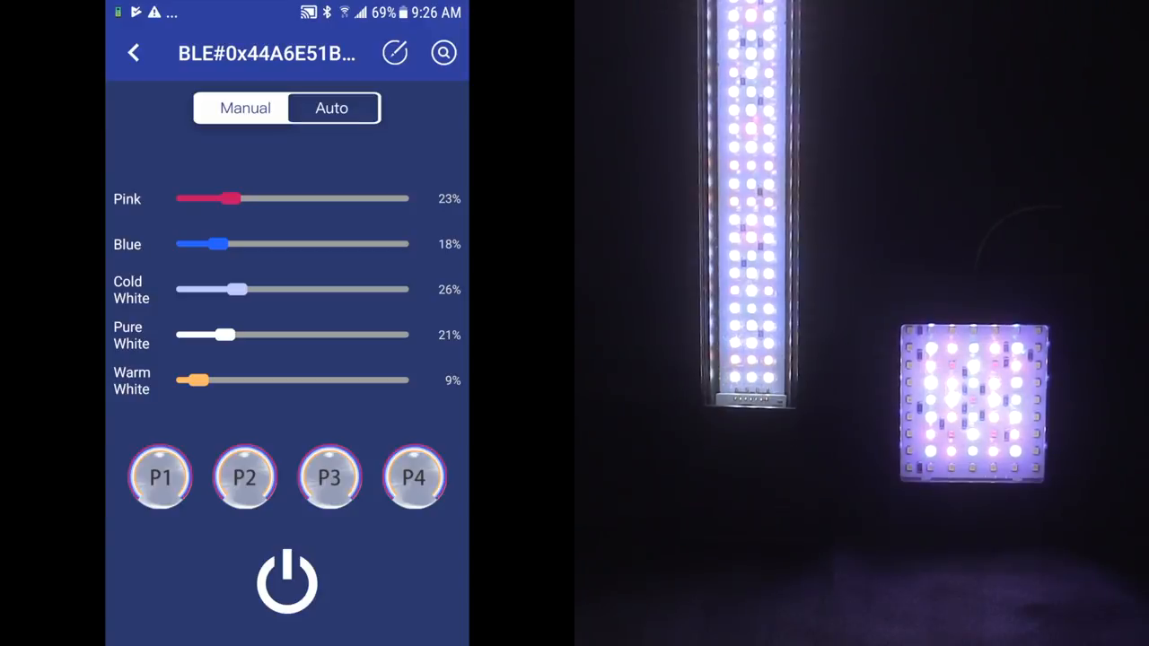
# Switch the light from manual control to automatic scheduling mode.
pyautogui.click(287, 582)
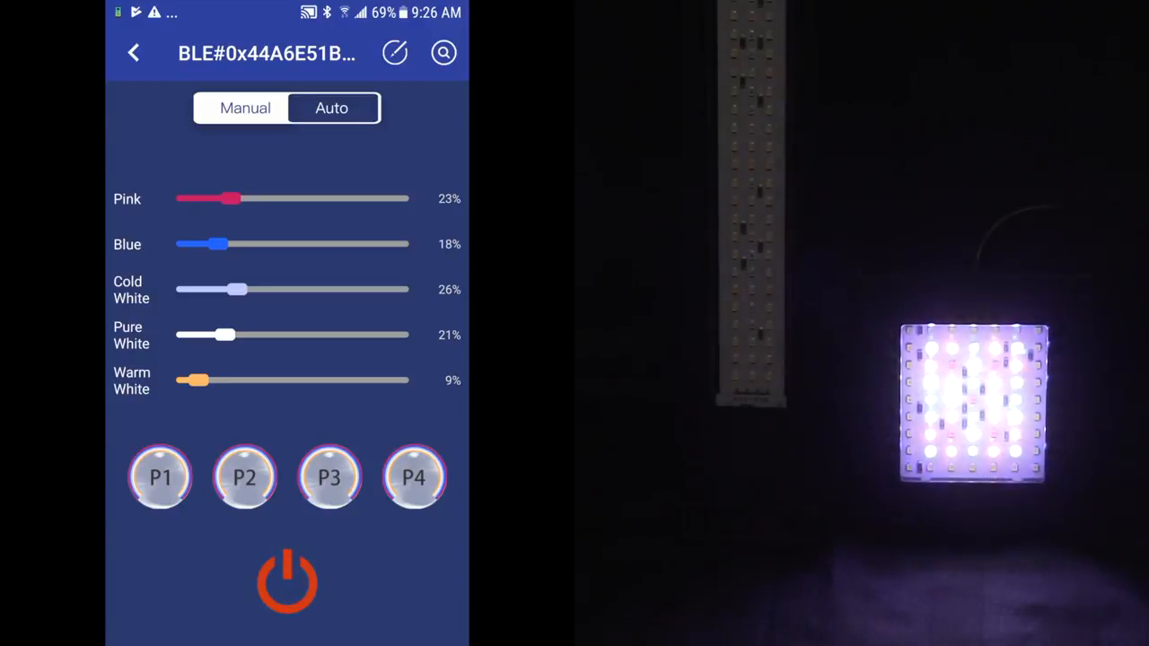
pyautogui.click(287, 582)
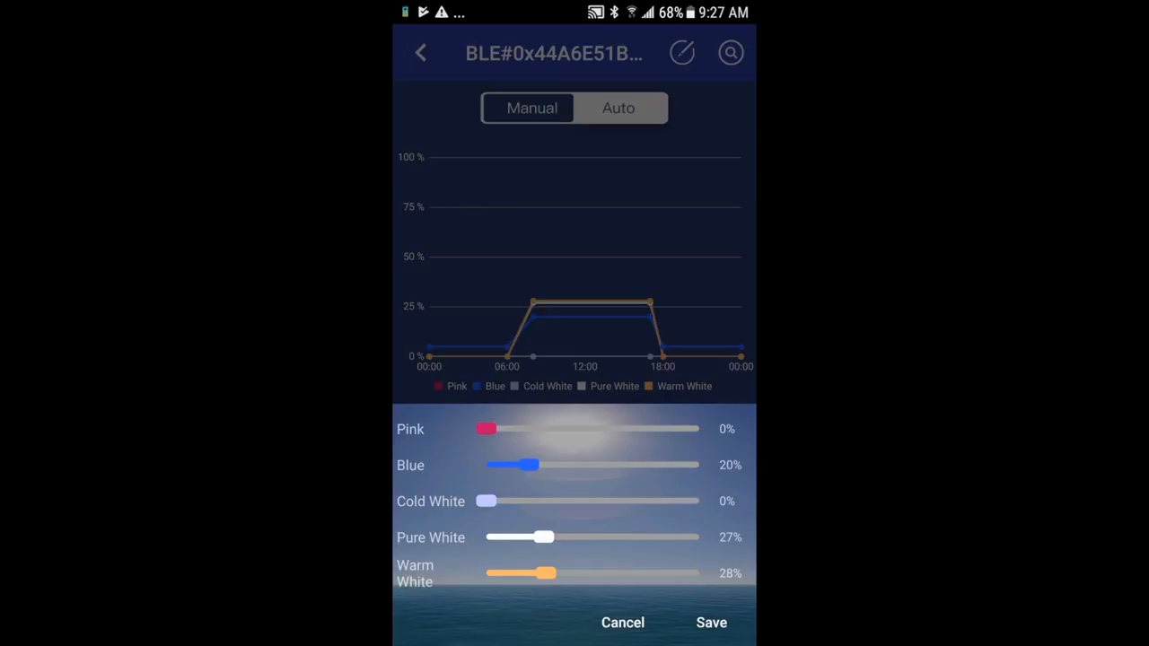
# Raise the midday levels to roughly 65–85%, with Pink at 77% and Pure White at 74%.
pyautogui.moveTo(487, 501); pyautogui.dragTo(553, 501)
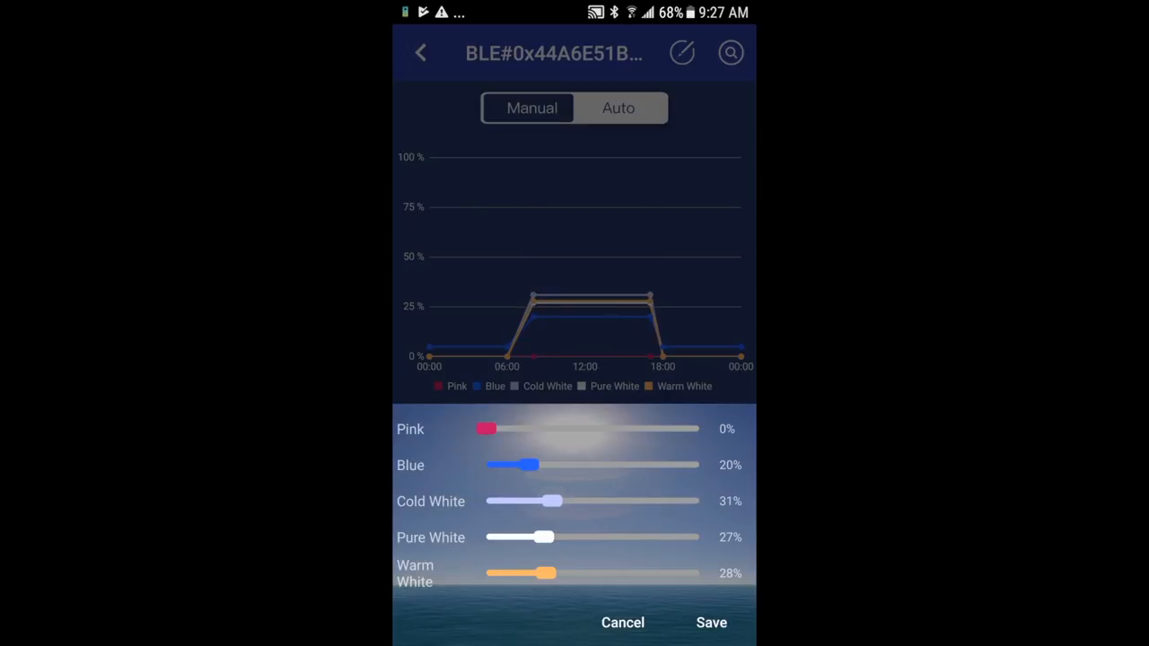
pyautogui.moveTo(486, 427); pyautogui.dragTo(596, 428)
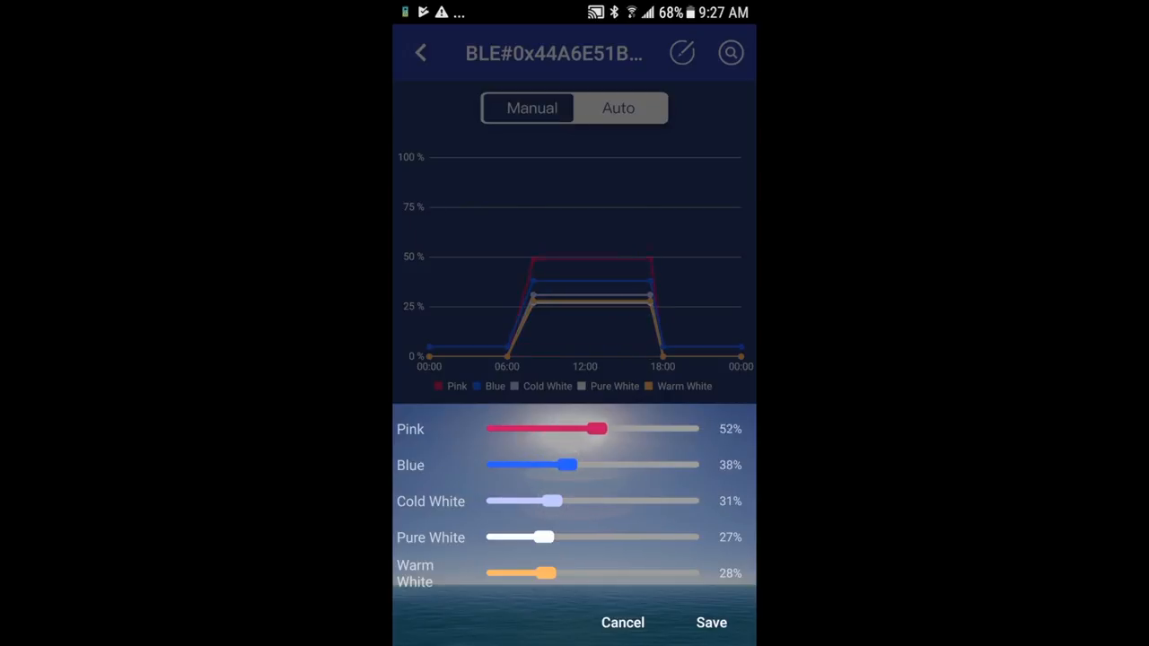
pyautogui.moveTo(597, 428); pyautogui.dragTo(643, 427)
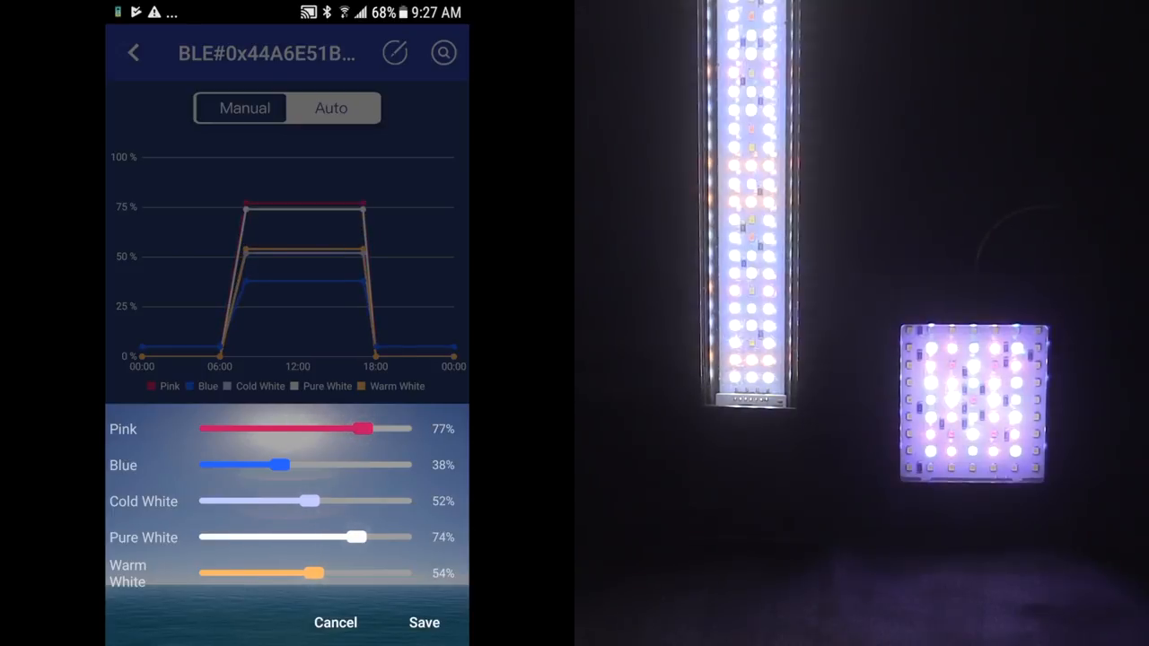
pyautogui.moveTo(280, 463); pyautogui.dragTo(376, 463)
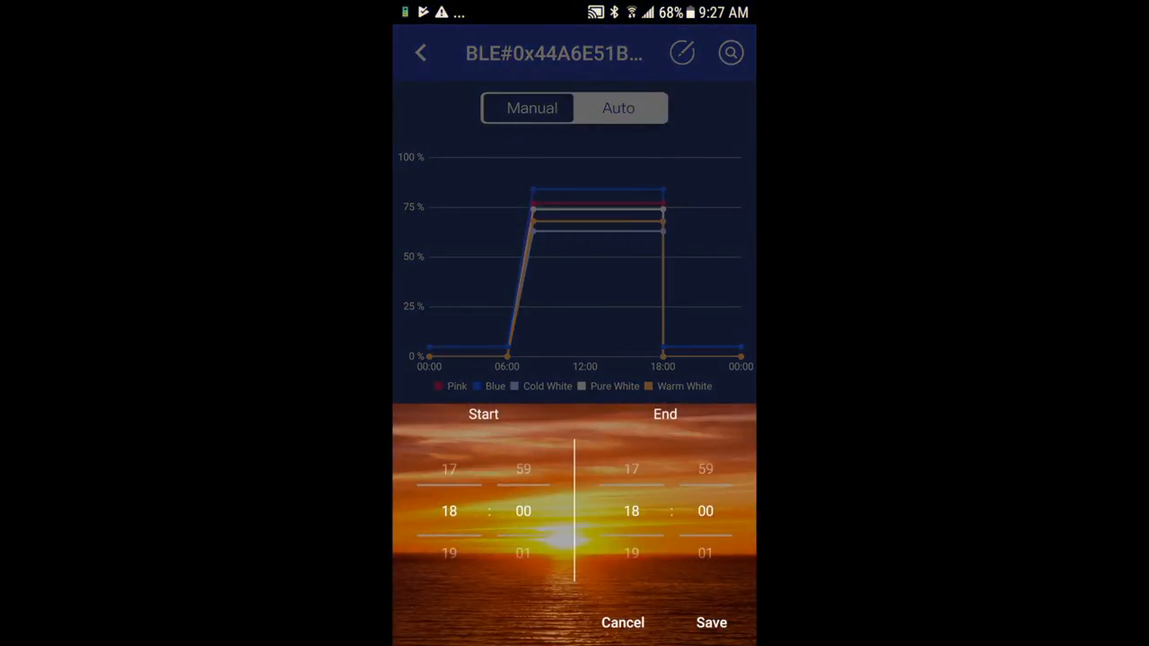
# End sunset at 19:00 and set dim night levels with Pink 7% and Warm White slightly higher.
pyautogui.scroll(-3)
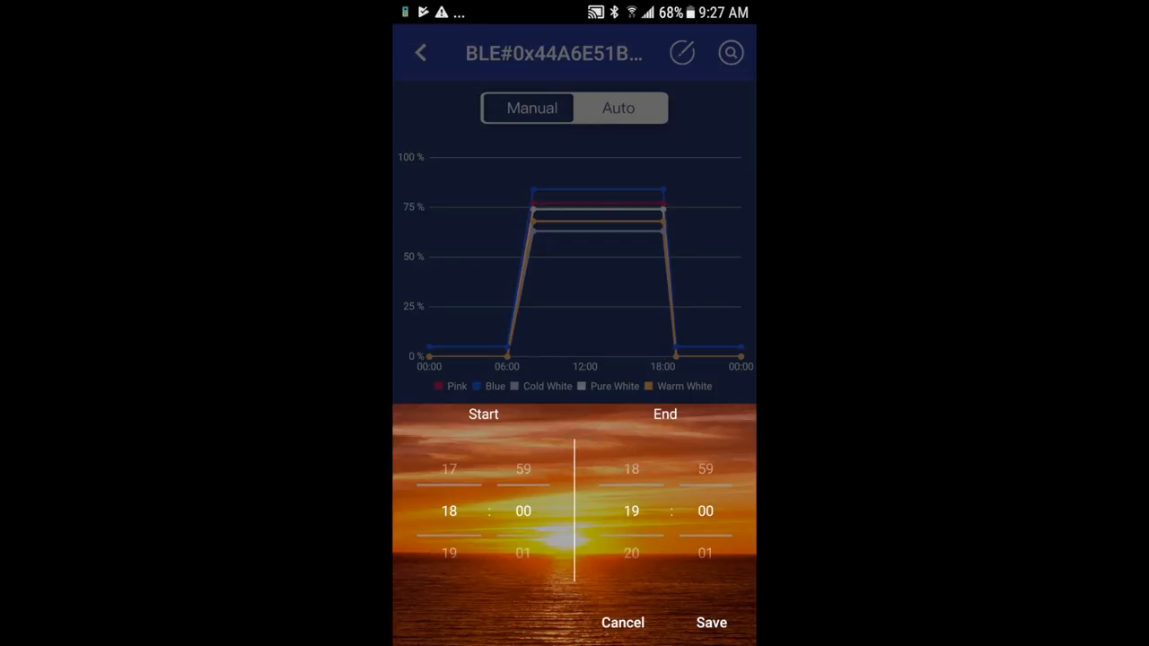
pyautogui.click(711, 621)
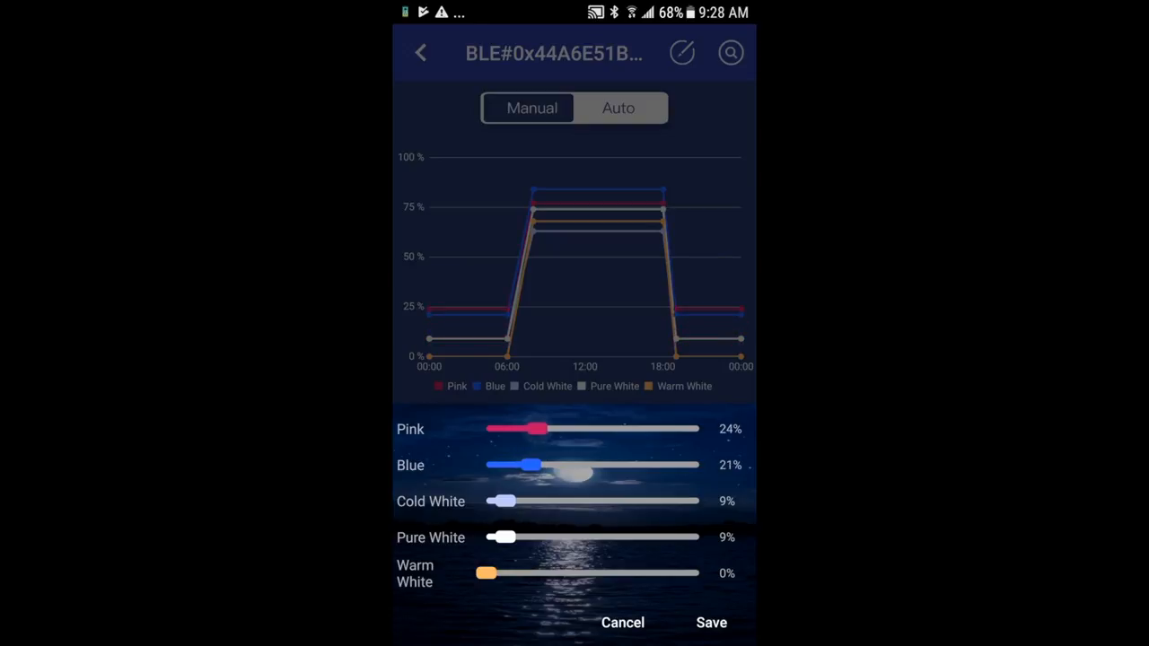
pyautogui.moveTo(542, 429); pyautogui.dragTo(501, 430)
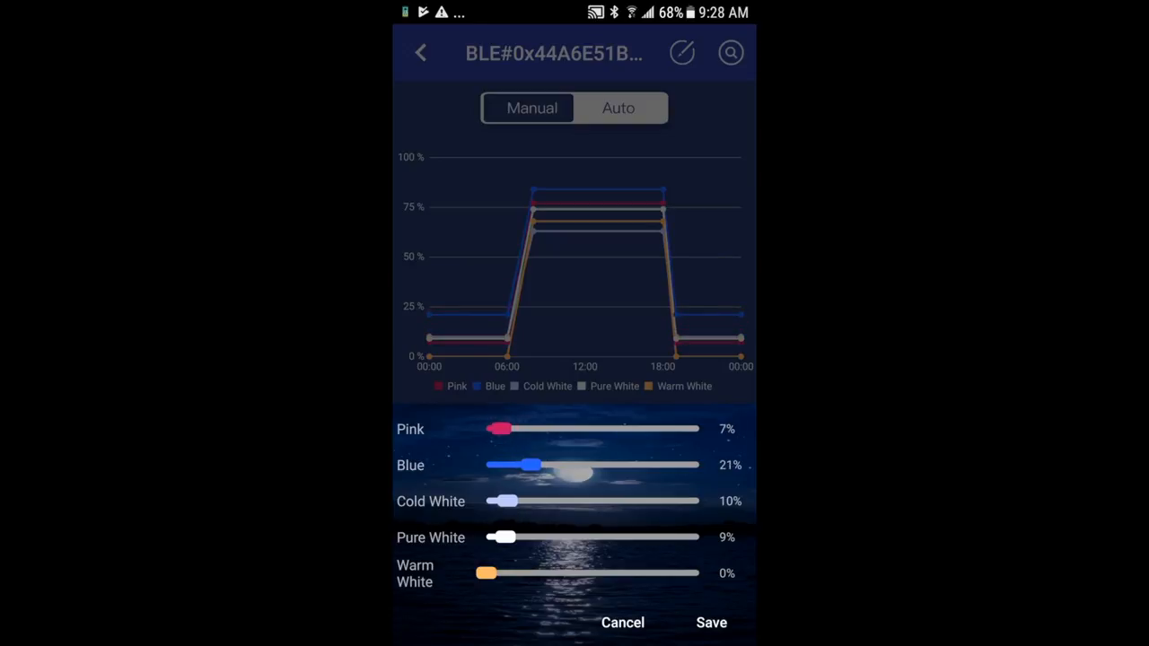
pyautogui.moveTo(485, 573); pyautogui.dragTo(499, 573)
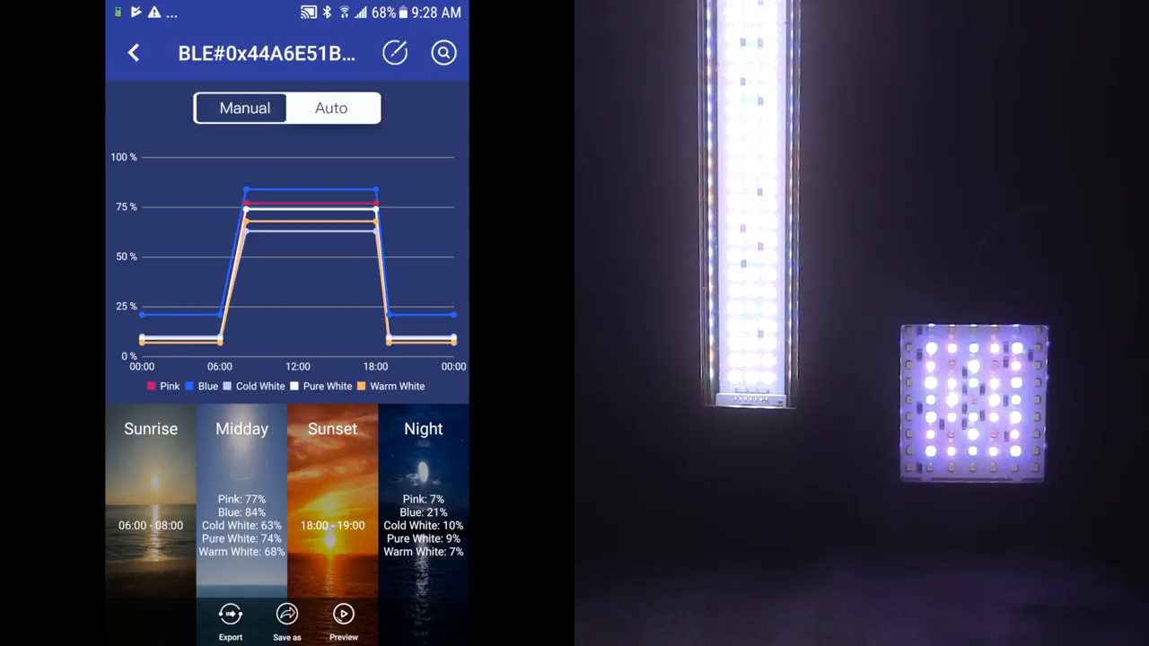
# Preview the four-period daily light cycle on the connected lights.
pyautogui.click(343, 620)
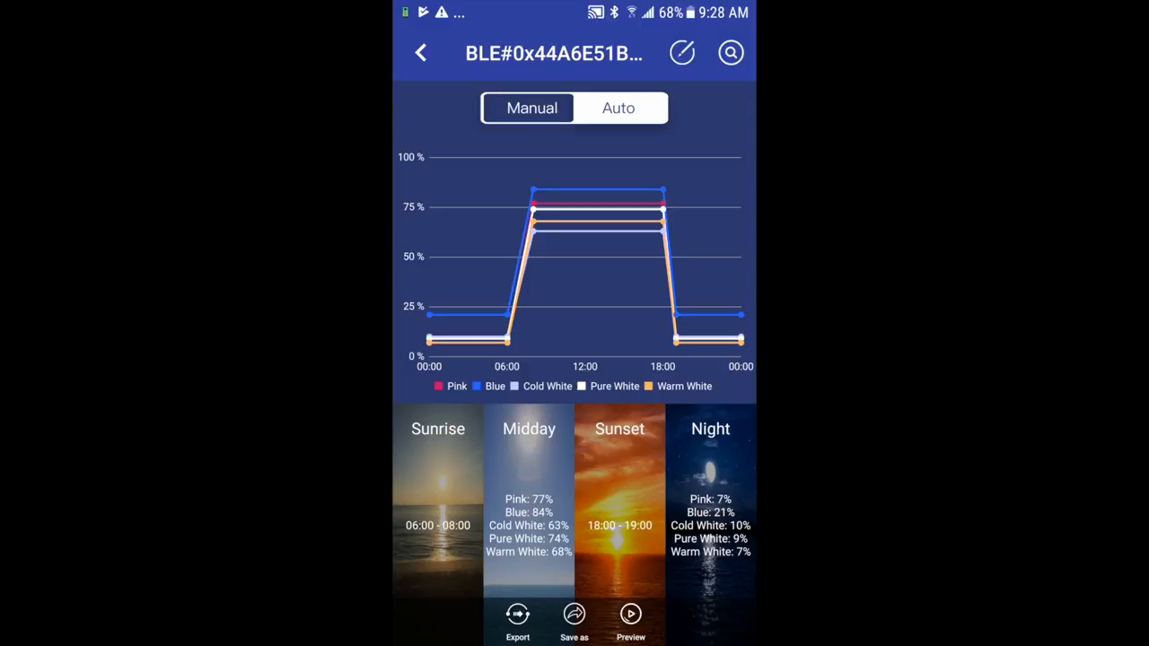
# Begin saving the schedule as a new profile and start entering its name.
pyautogui.click(575, 619)
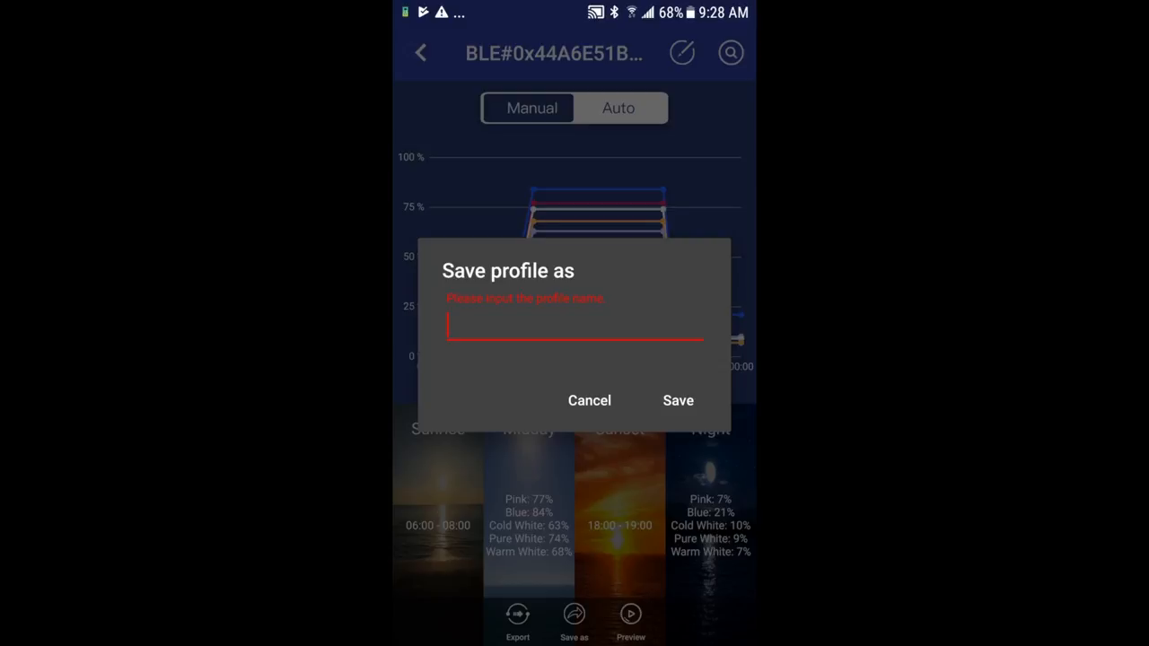
pyautogui.click(574, 326)
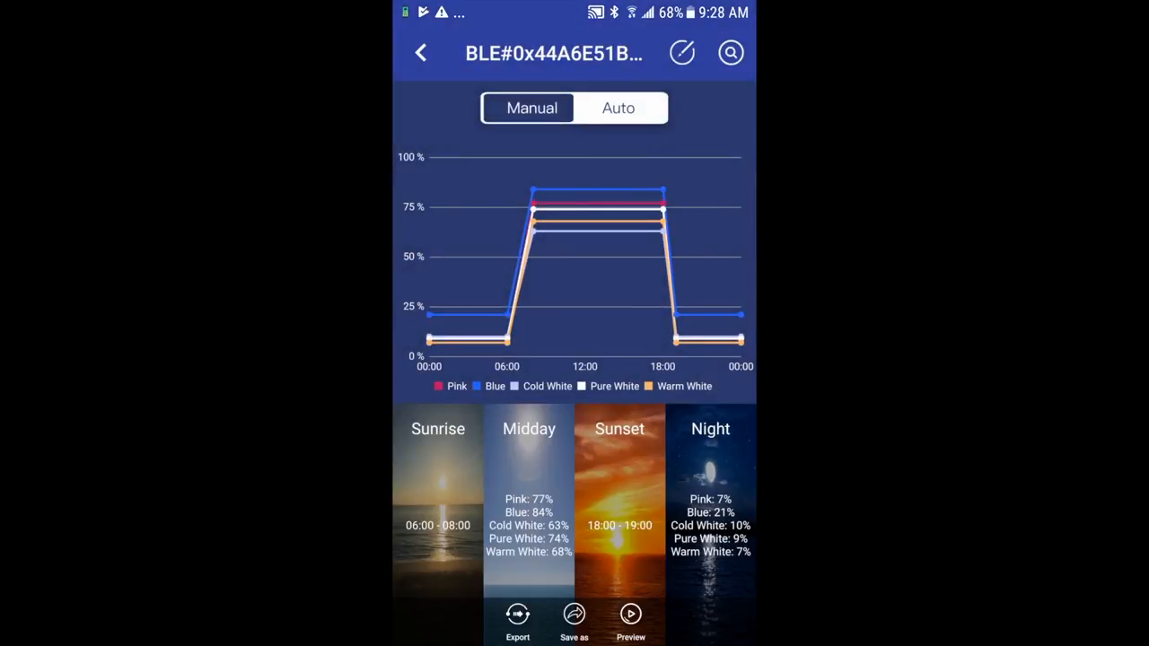
# Export the Tropical River preset from the profile list to the light.
pyautogui.click(517, 619)
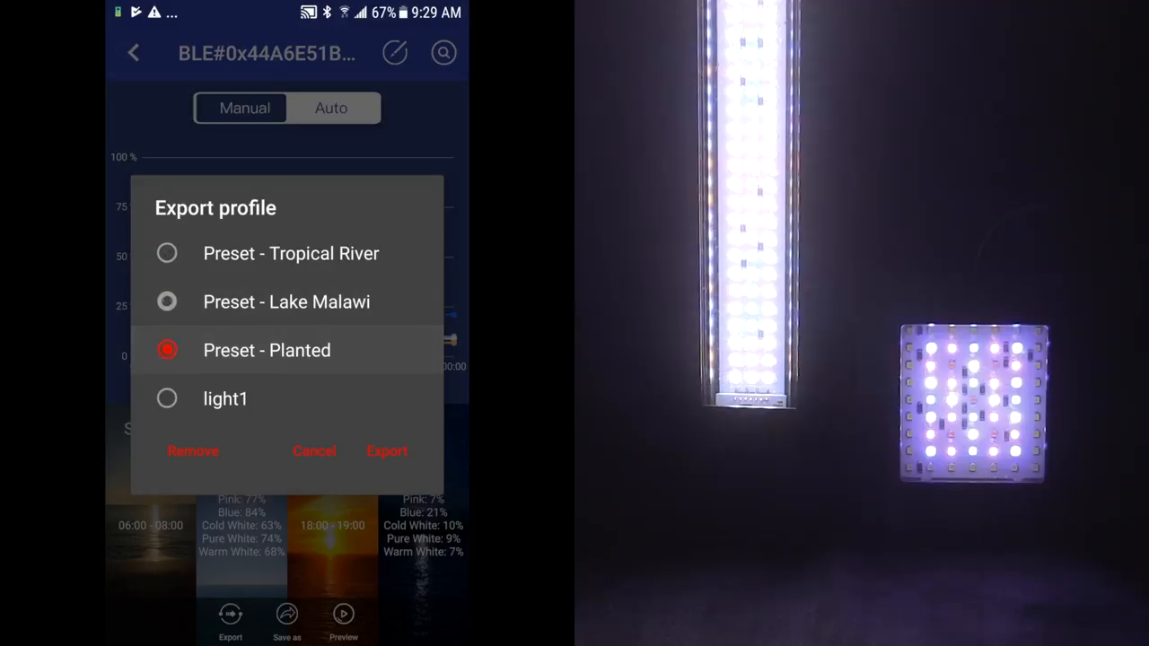
pyautogui.click(167, 253)
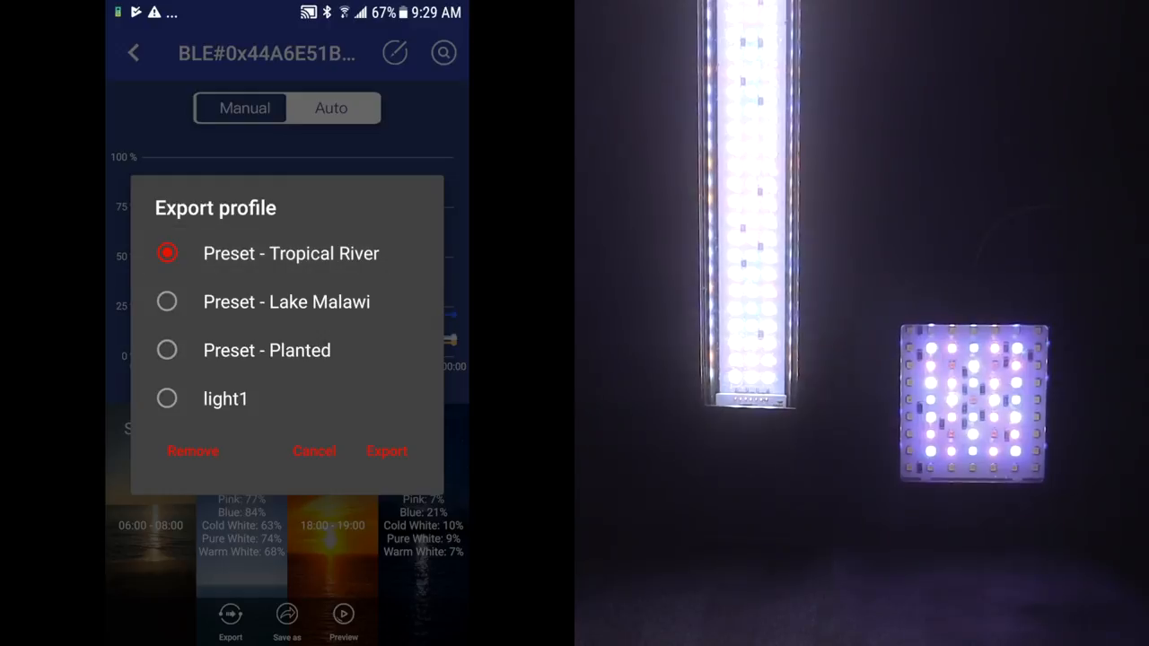
pyautogui.click(388, 453)
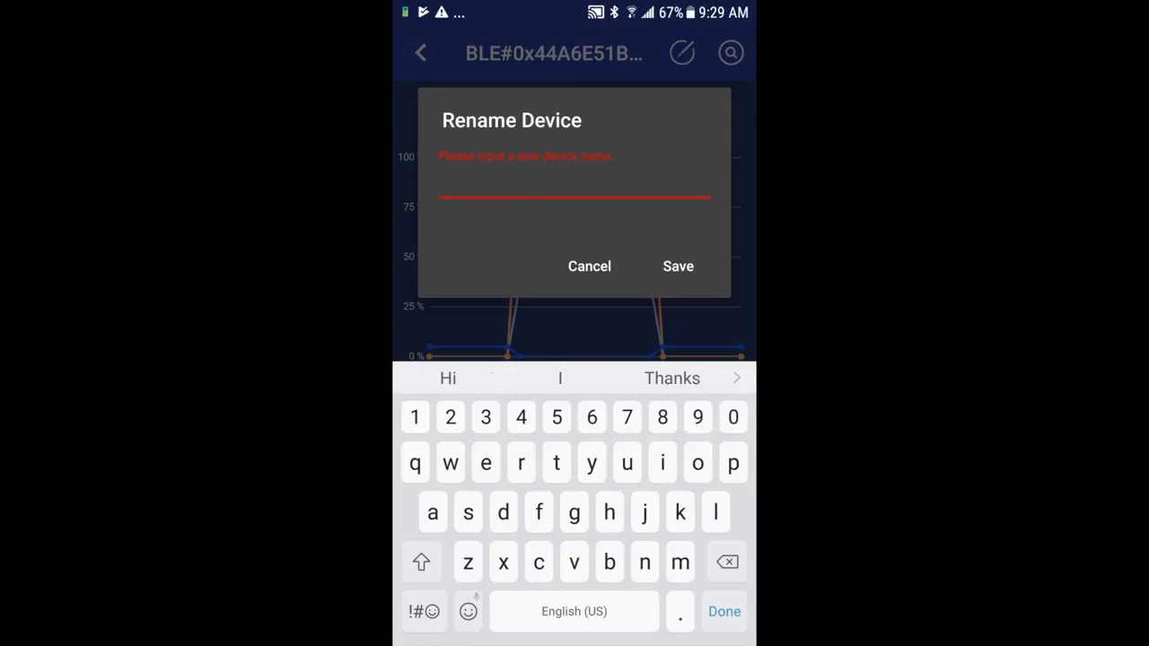
# Enter 'plant' as the light's new device name, not yet saved.
pyautogui.write('plant')
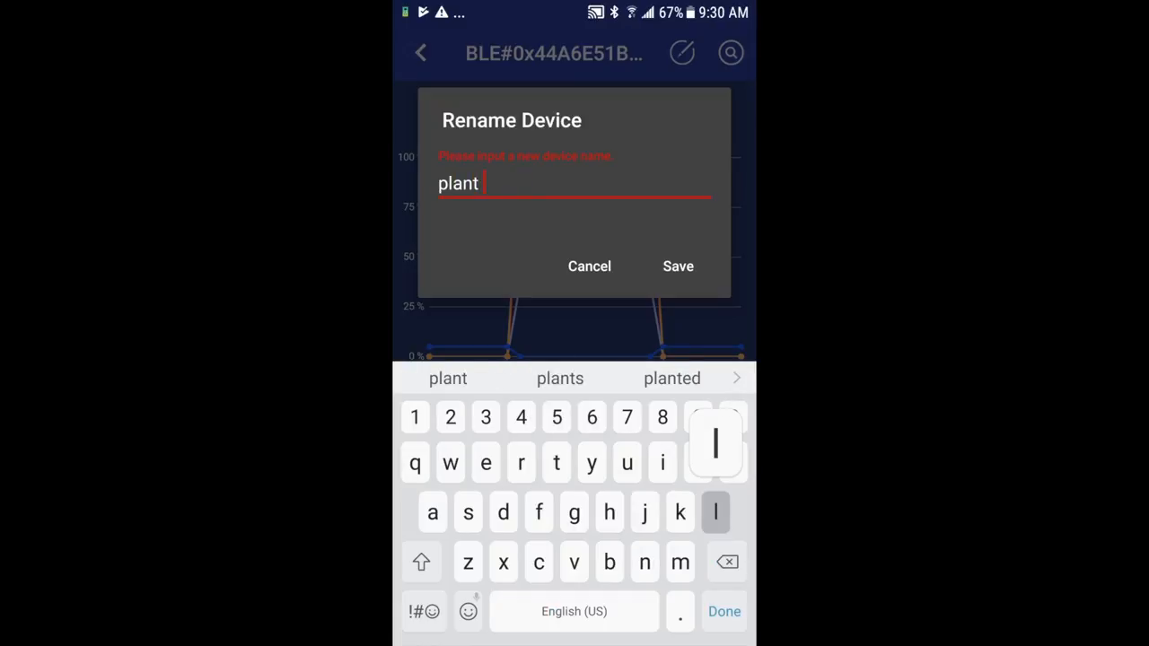